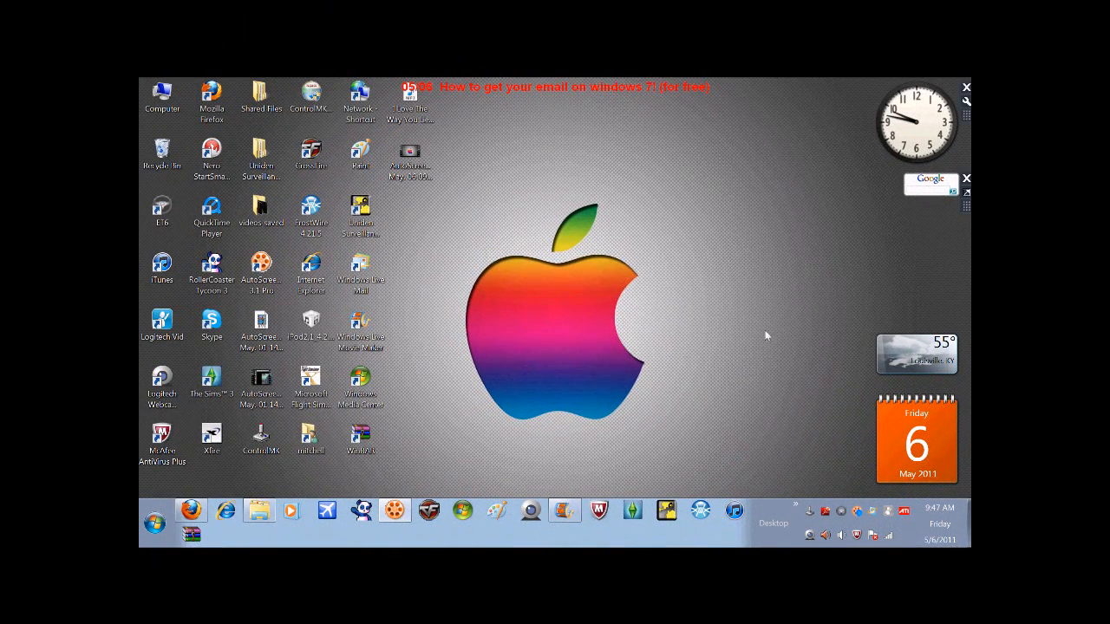
{"action": "mouse_move", "coordinate": [544, 301]}
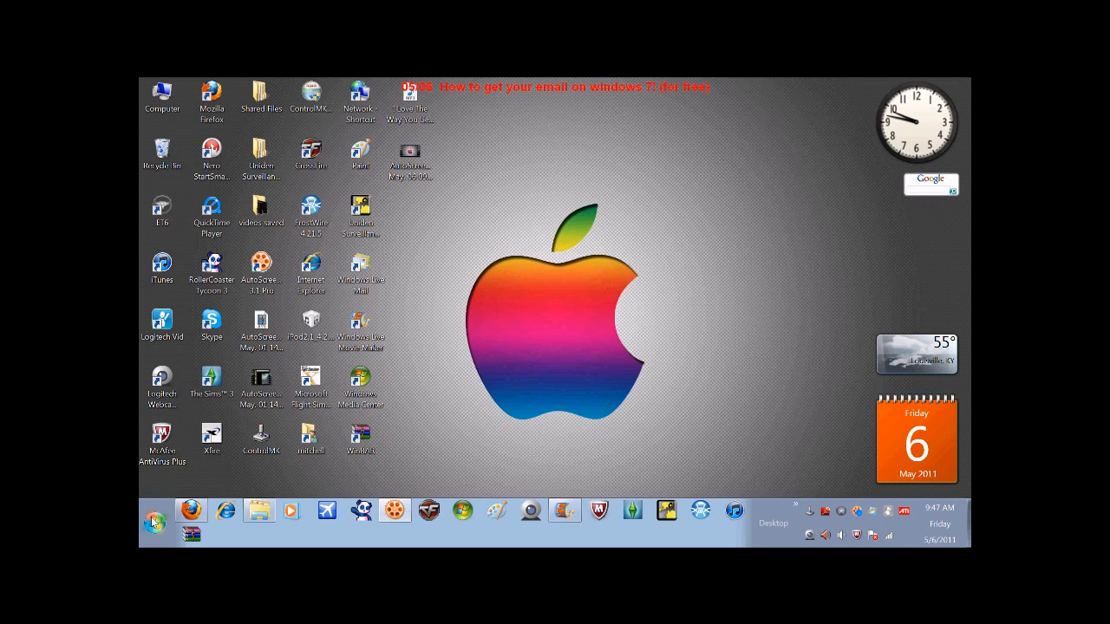
Launch Windows Live Mail from its desktop shortcut.
{"action": "left_click", "coordinate": [153, 520]}
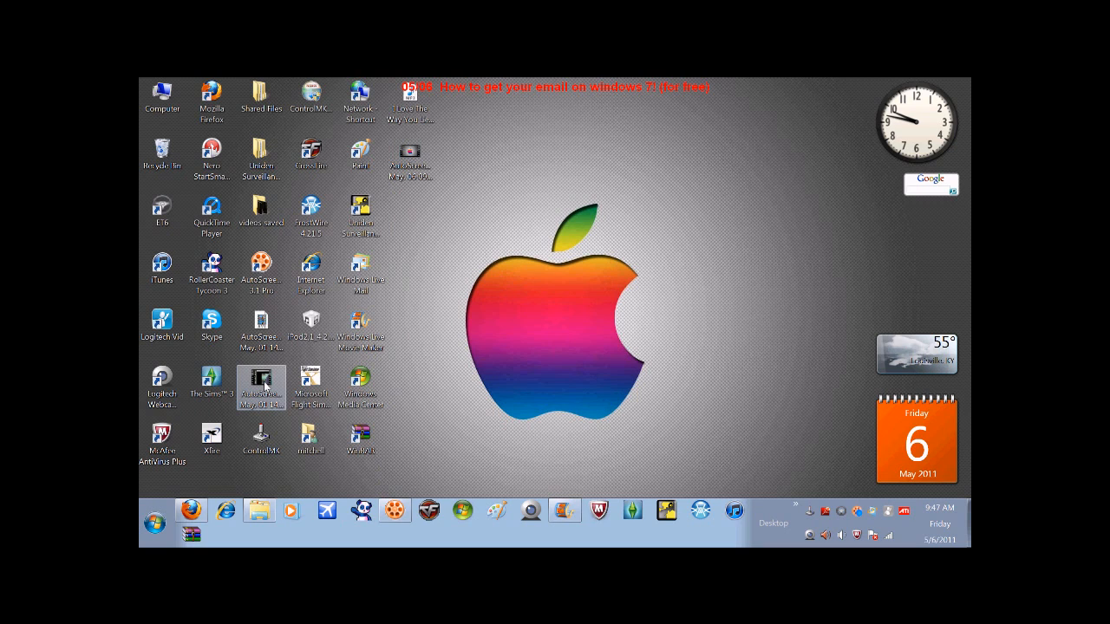
{"action": "left_click", "coordinate": [361, 271]}
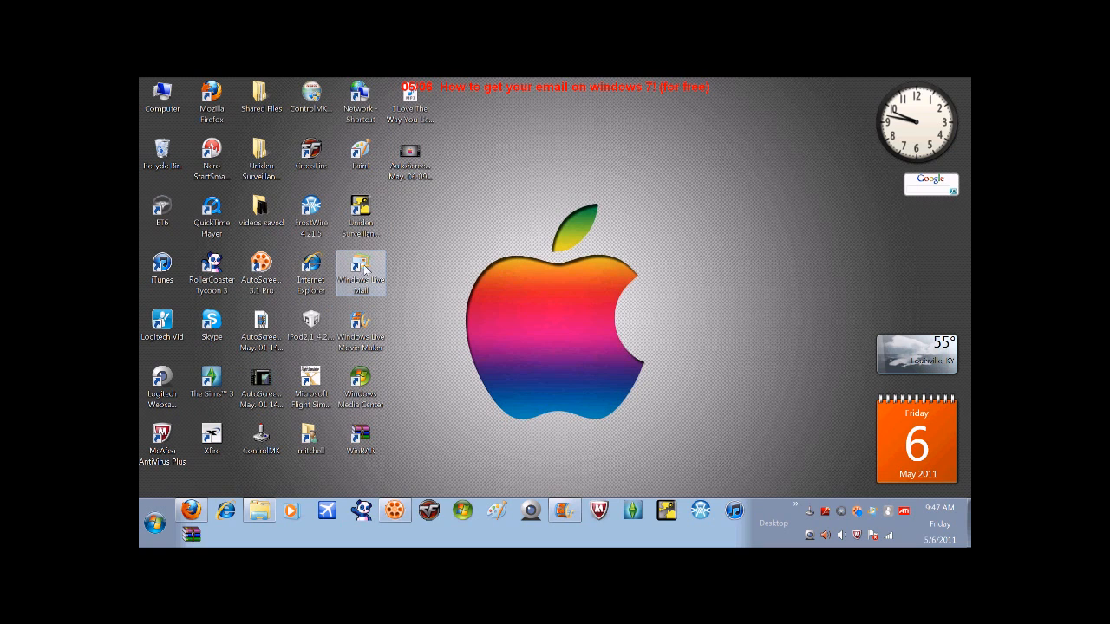
{"action": "mouse_move", "coordinate": [357, 274]}
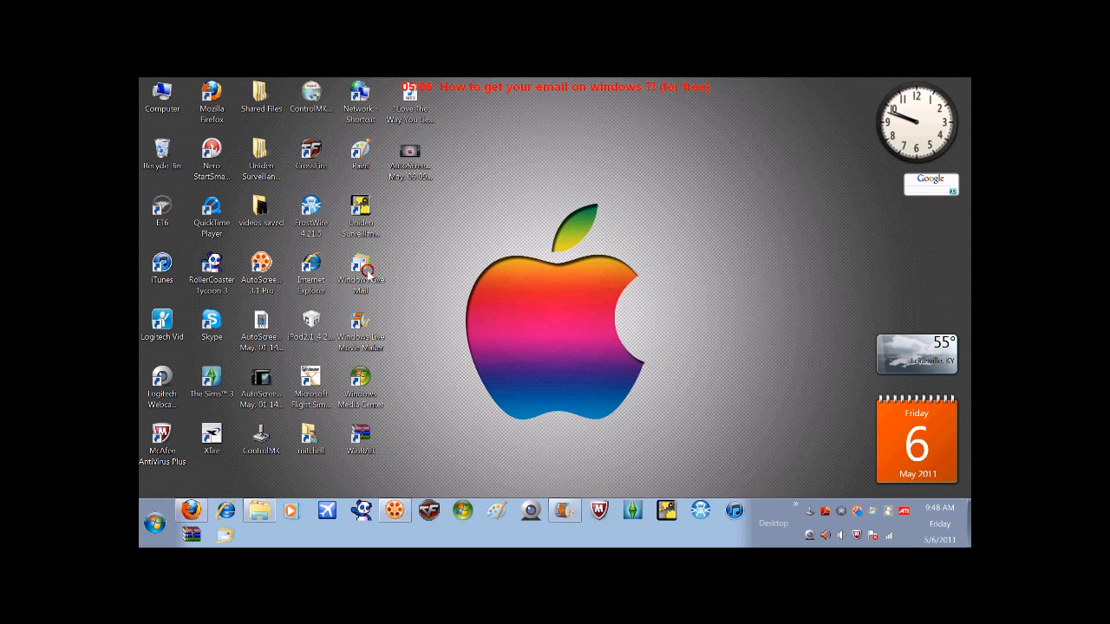
{"action": "left_click", "coordinate": [360, 271]}
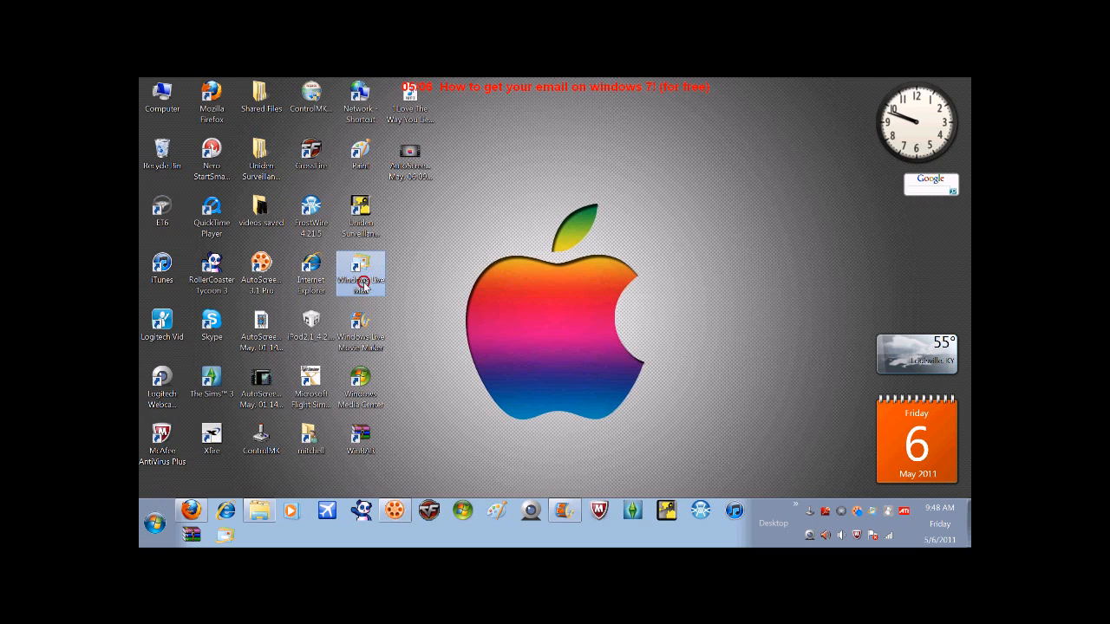
{"action": "left_click", "coordinate": [361, 270]}
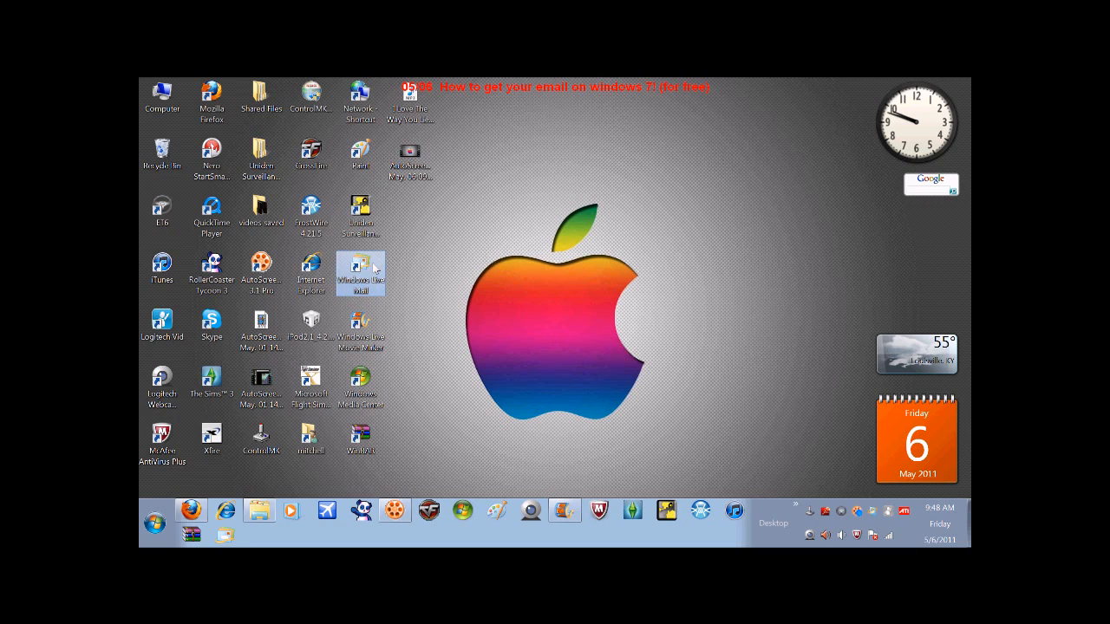
{"action": "mouse_move", "coordinate": [597, 262]}
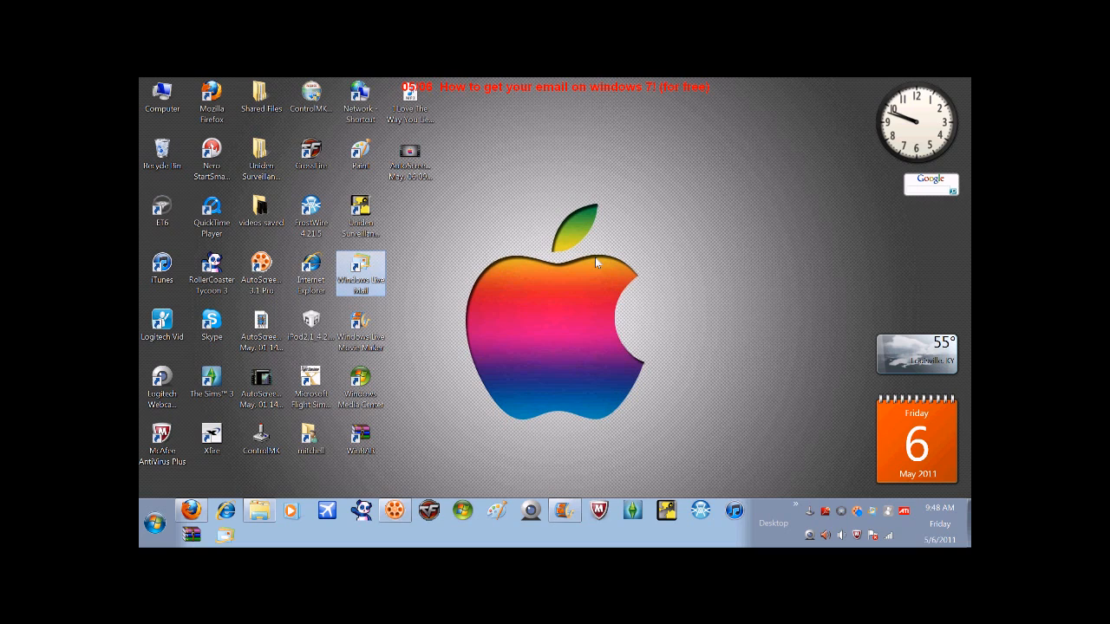
{"action": "mouse_move", "coordinate": [534, 223]}
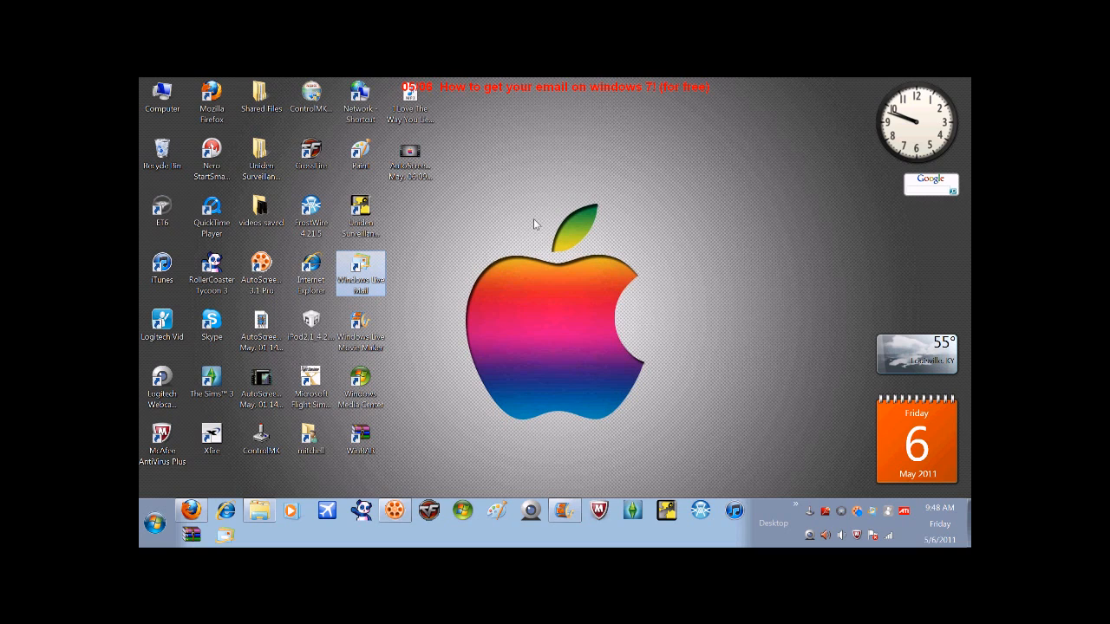
{"action": "mouse_move", "coordinate": [416, 246]}
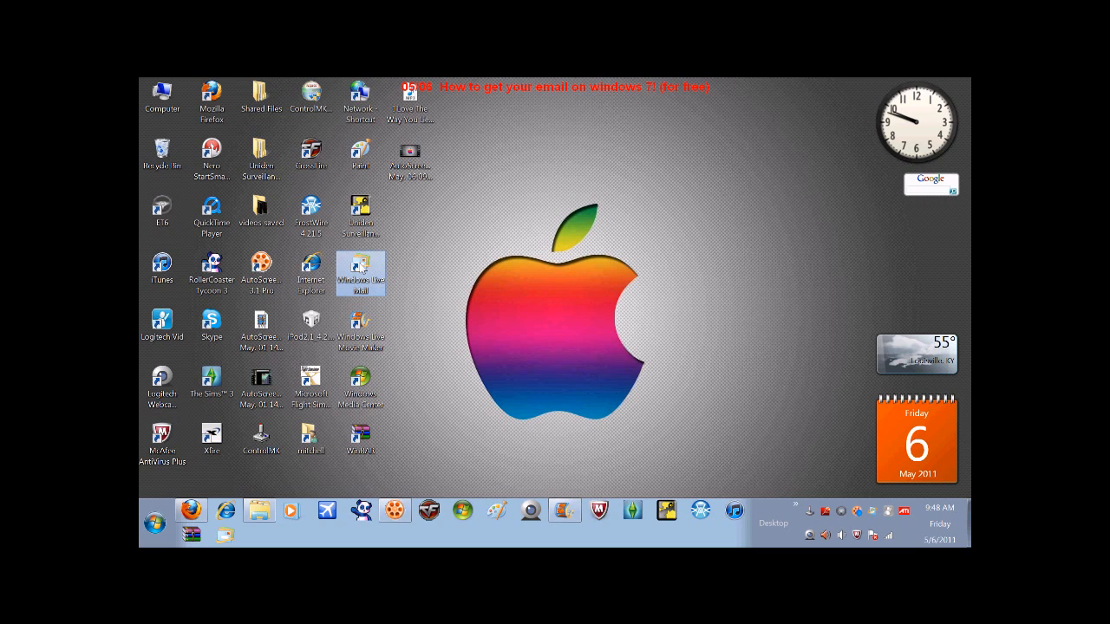
{"action": "mouse_move", "coordinate": [426, 274]}
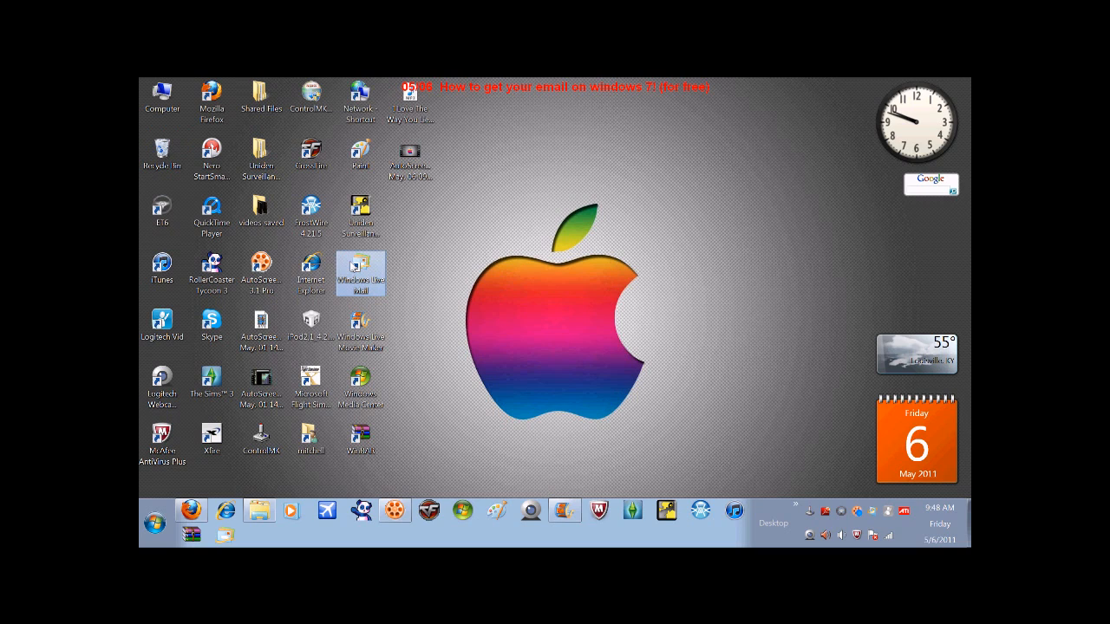
{"action": "mouse_move", "coordinate": [415, 292]}
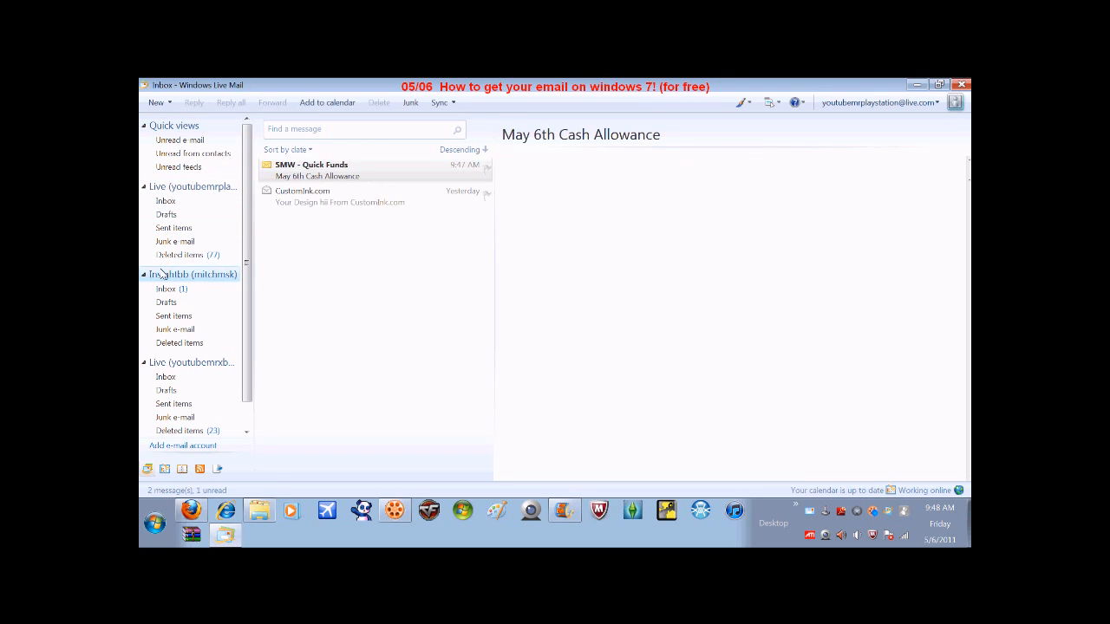
Read the May 6th Cash Allowance and CustomInk messages, then view another account's empty Inbox.
{"action": "left_click", "coordinate": [340, 194]}
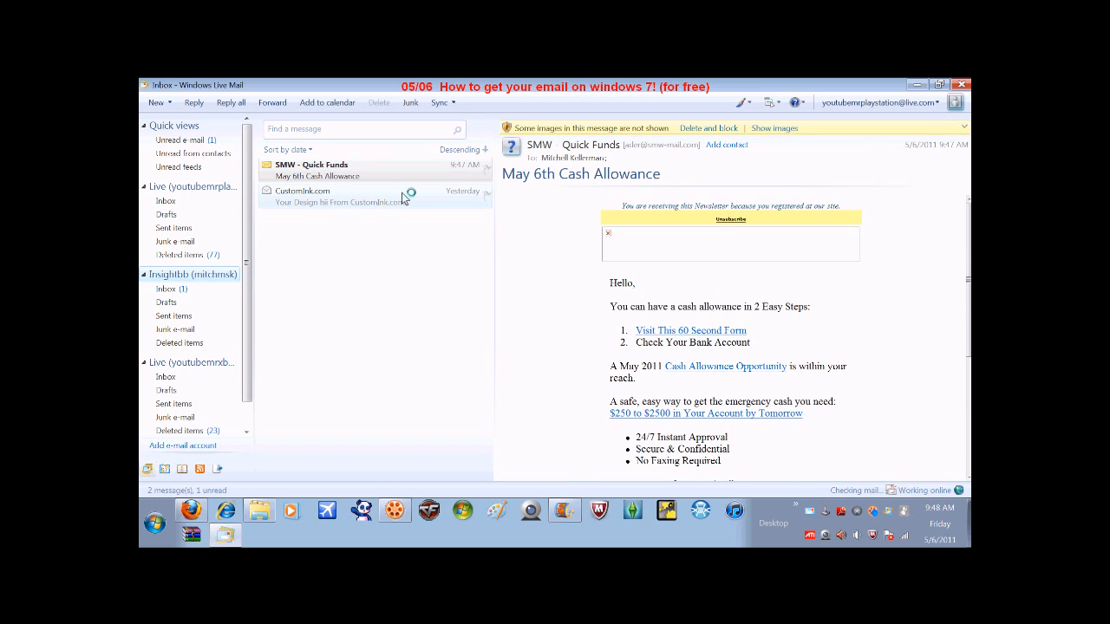
{"action": "left_click", "coordinate": [320, 194]}
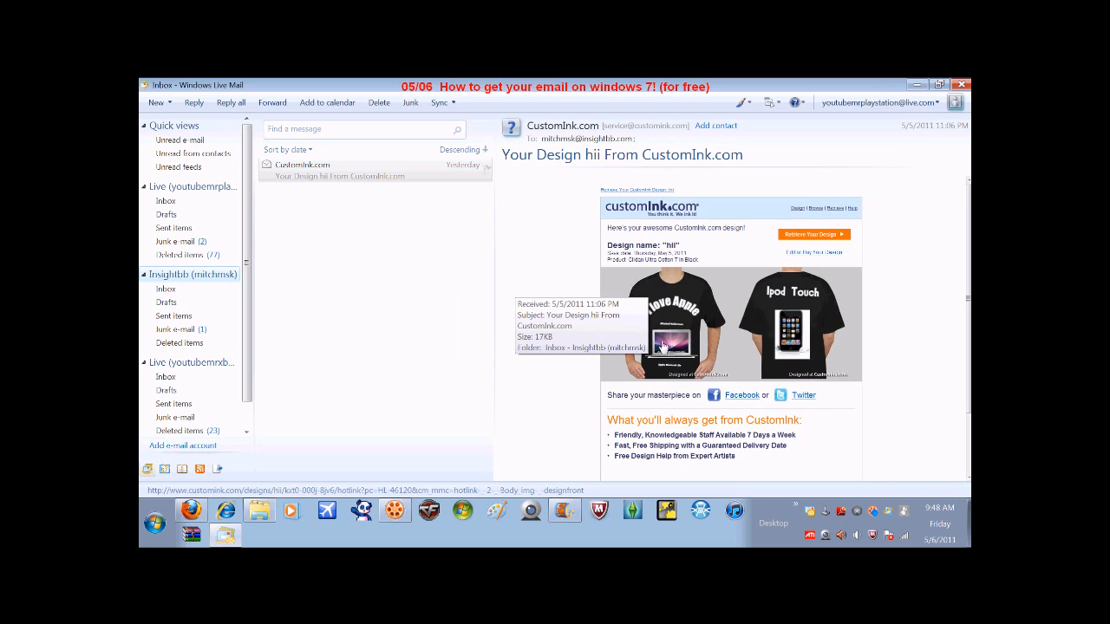
{"action": "left_click", "coordinate": [174, 315]}
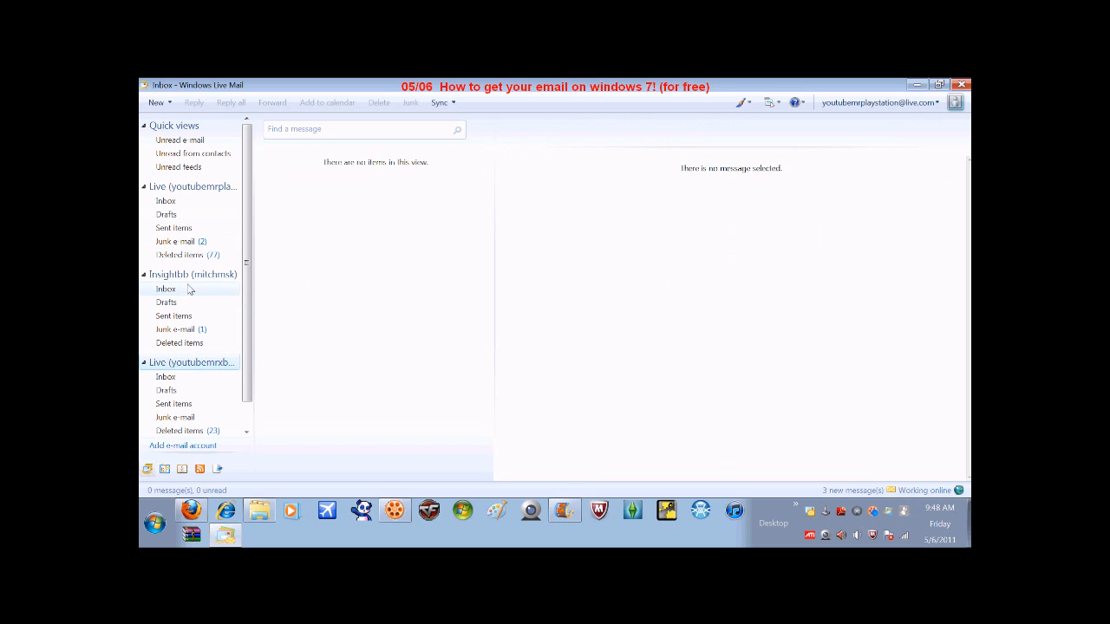
{"action": "mouse_move", "coordinate": [184, 445]}
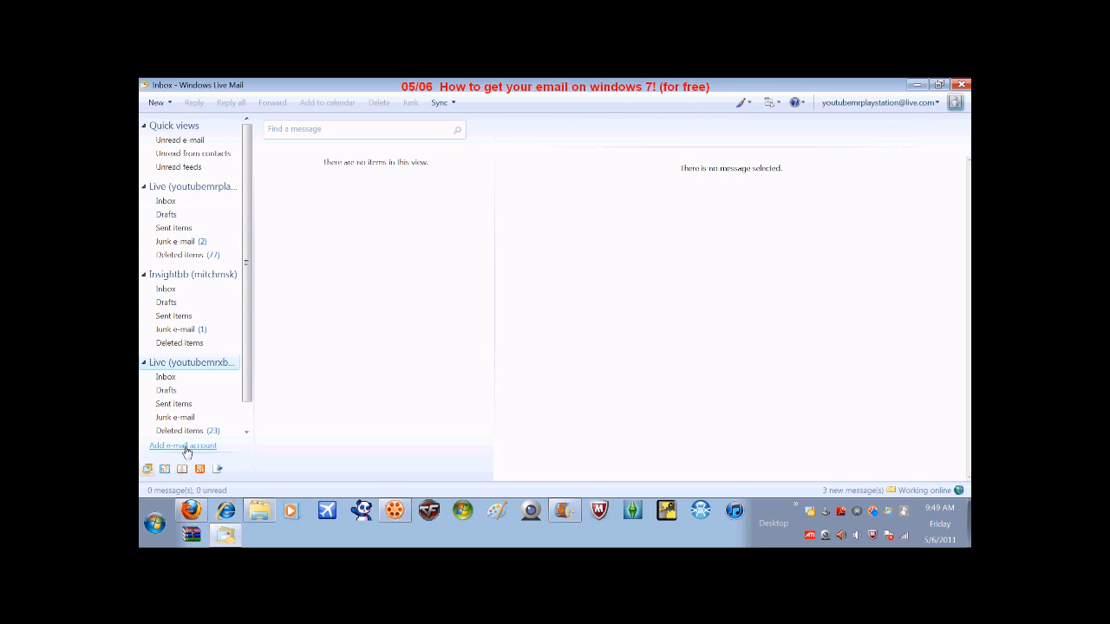
Start the Add an E-mail Account form via the folder pane's 'Add e-mail account' link.
{"action": "left_click", "coordinate": [183, 445]}
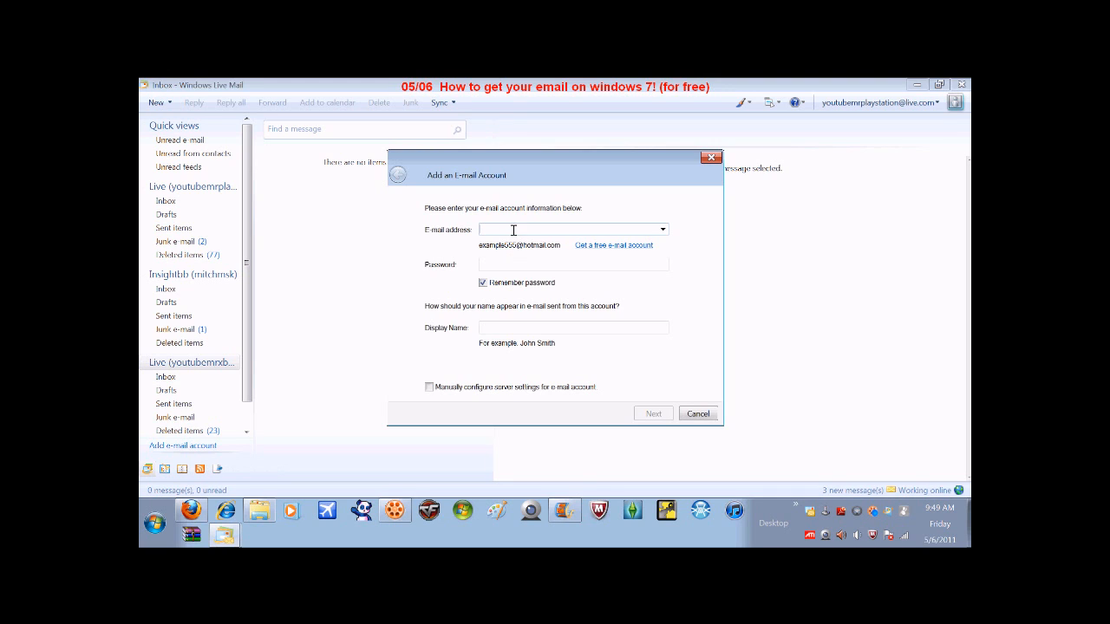
{"action": "mouse_move", "coordinate": [507, 241]}
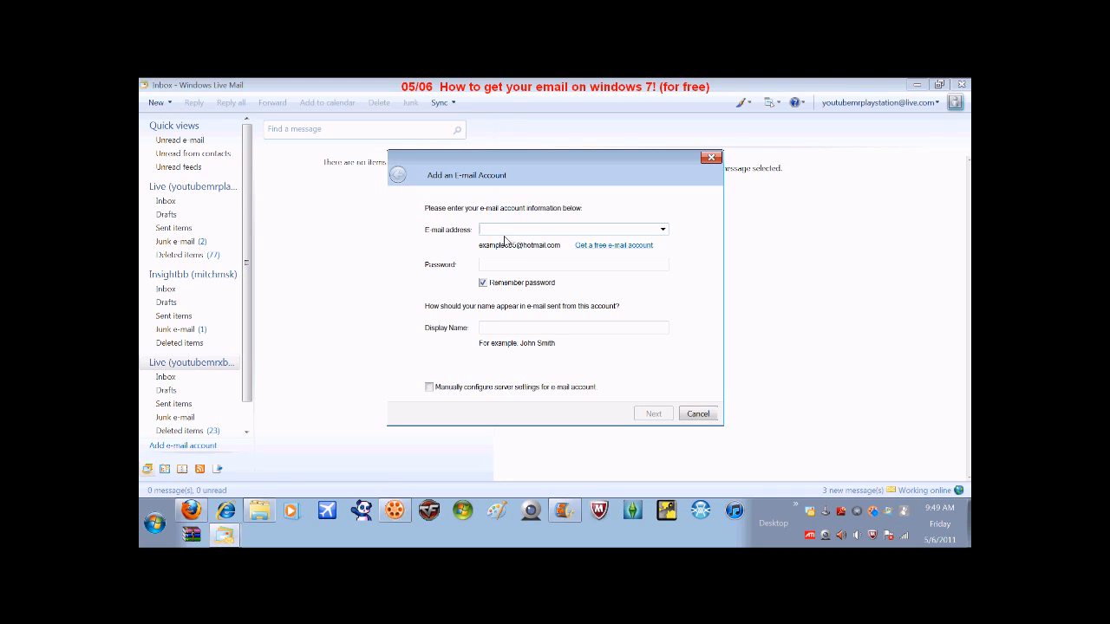